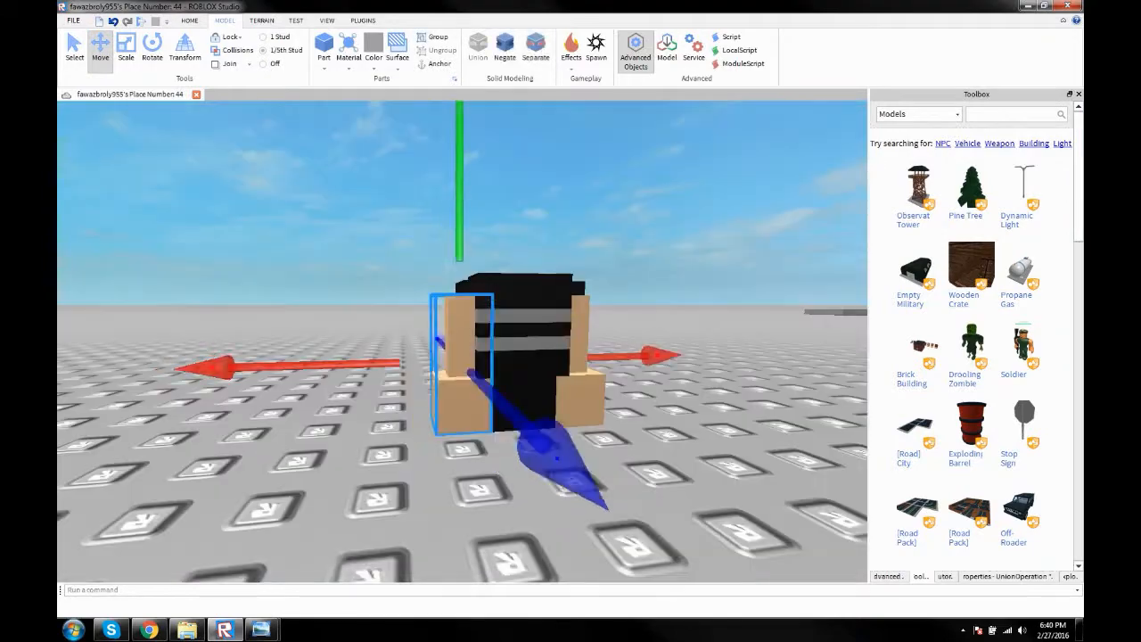
Show the 8-bit boy reference picture beside the striped torso in Studio.
{"action": "left_click", "coordinate": [125, 47]}
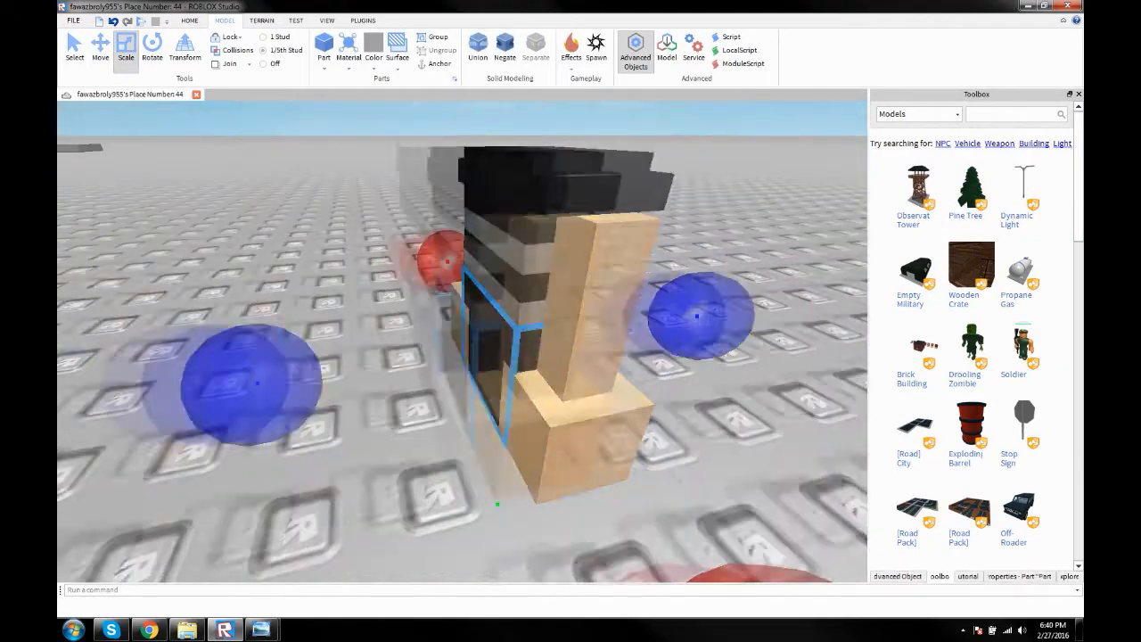
{"action": "left_click", "coordinate": [100, 45]}
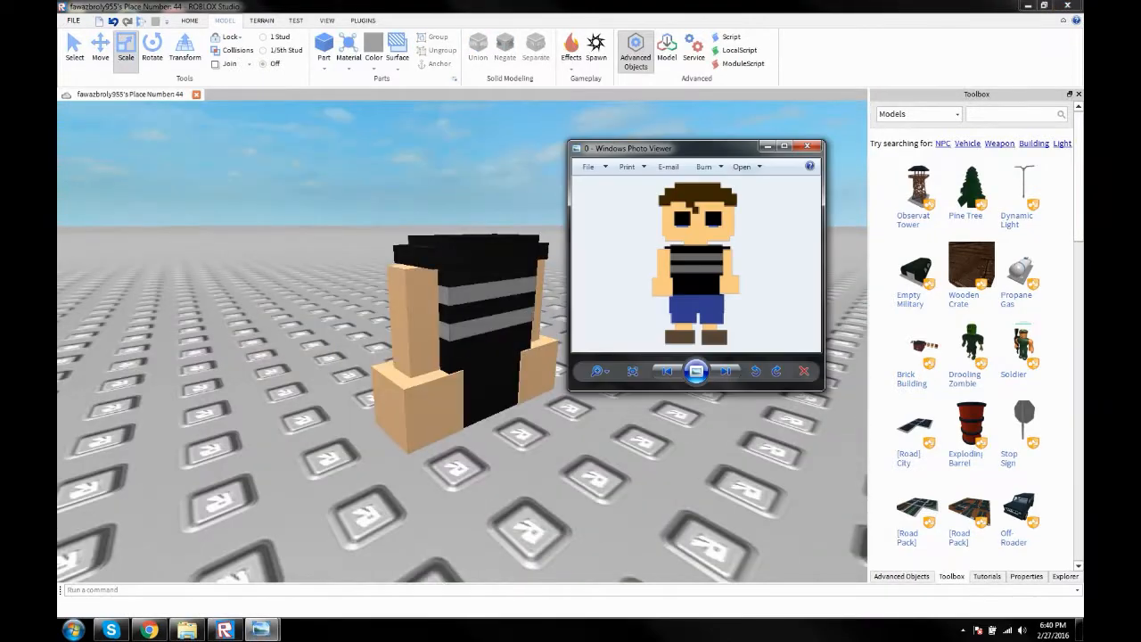
Insert a new block, scale it and move it directly beneath the striped torso as the legs.
{"action": "left_click", "coordinate": [806, 146]}
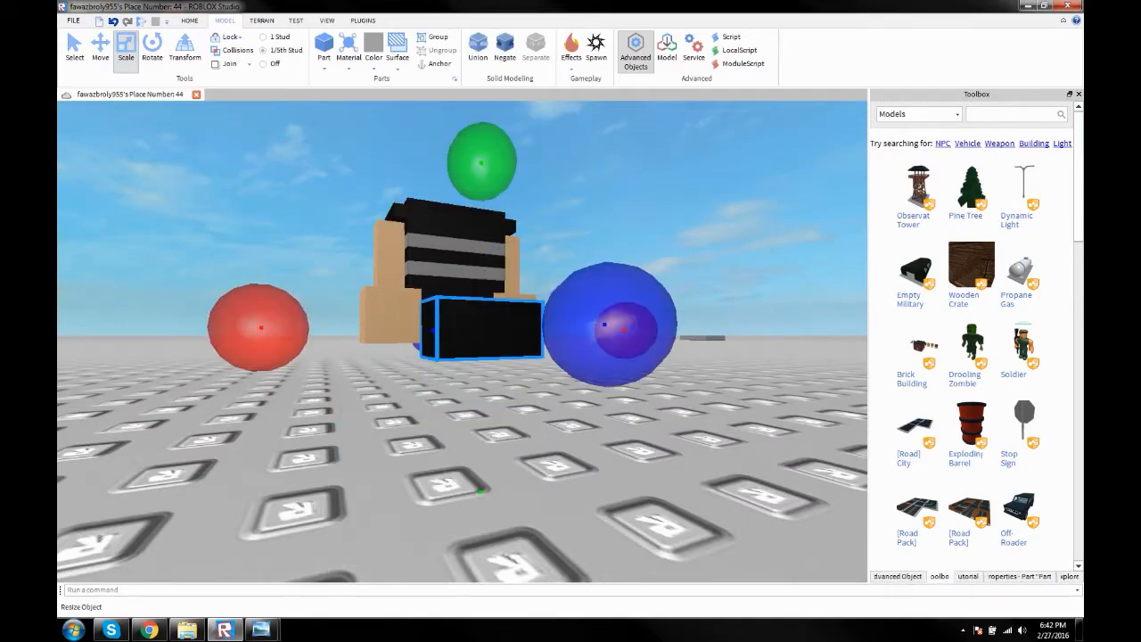
{"action": "left_click", "coordinate": [100, 45]}
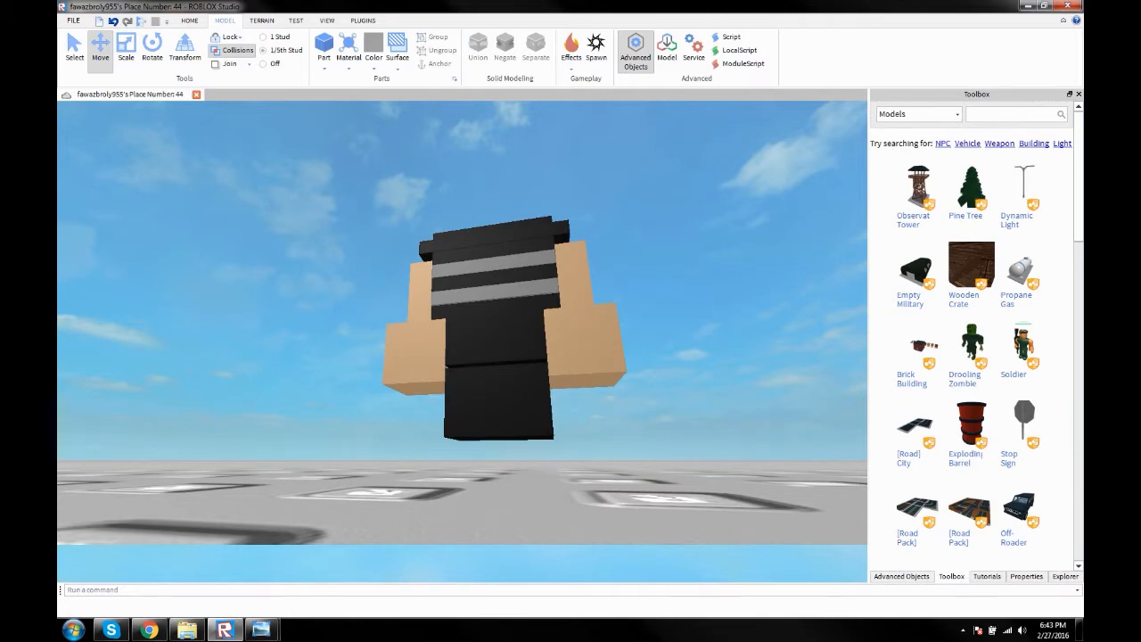
{"action": "left_click", "coordinate": [500, 401]}
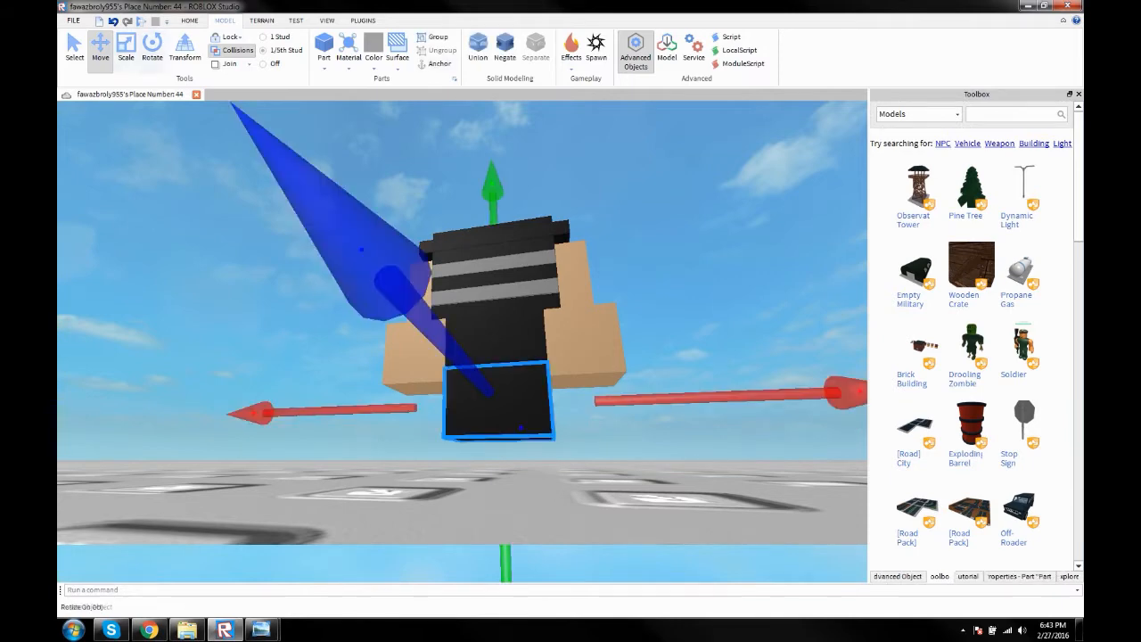
{"action": "left_click", "coordinate": [125, 45]}
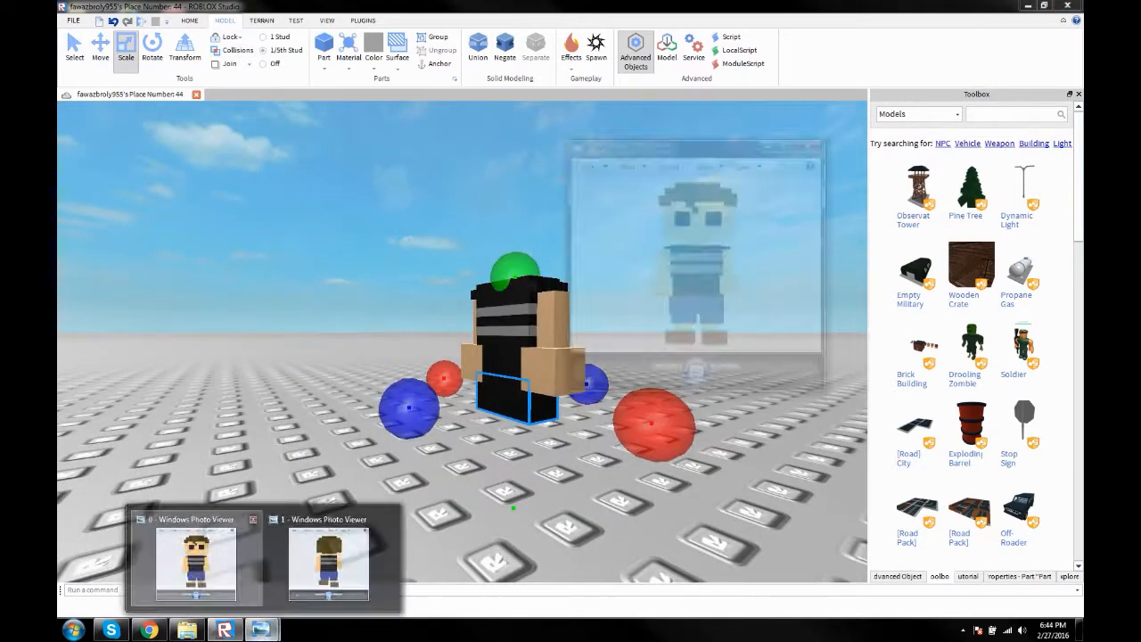
Colour the legs block blue and resize it to sit as jeans right under the torso.
{"action": "left_click", "coordinate": [374, 50]}
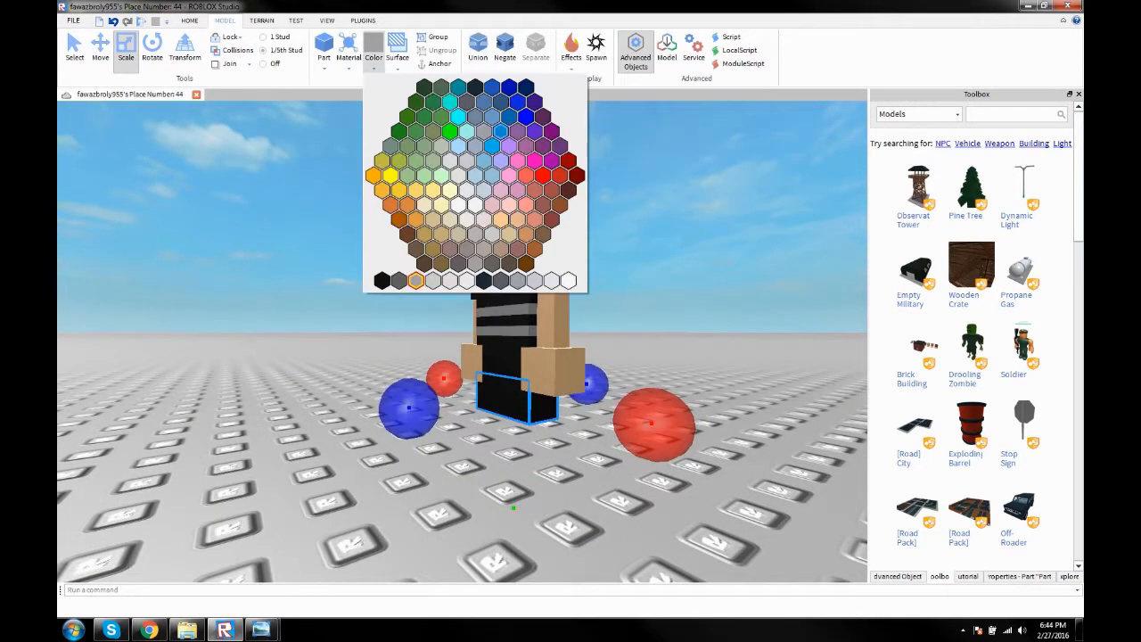
{"action": "left_click", "coordinate": [490, 116]}
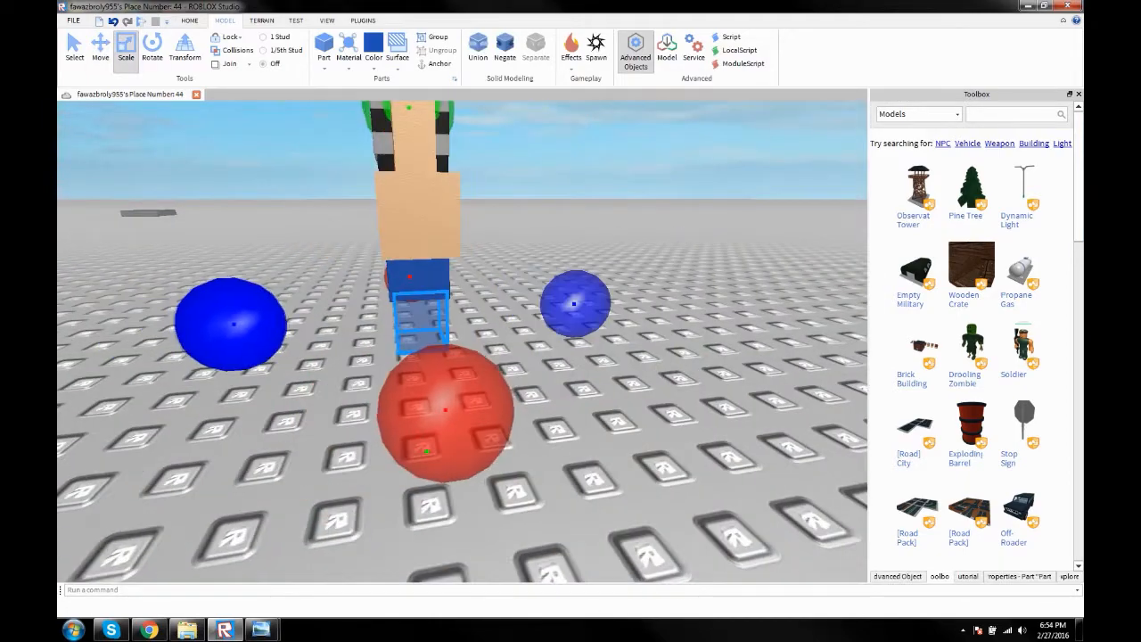
{"action": "left_click", "coordinate": [100, 46]}
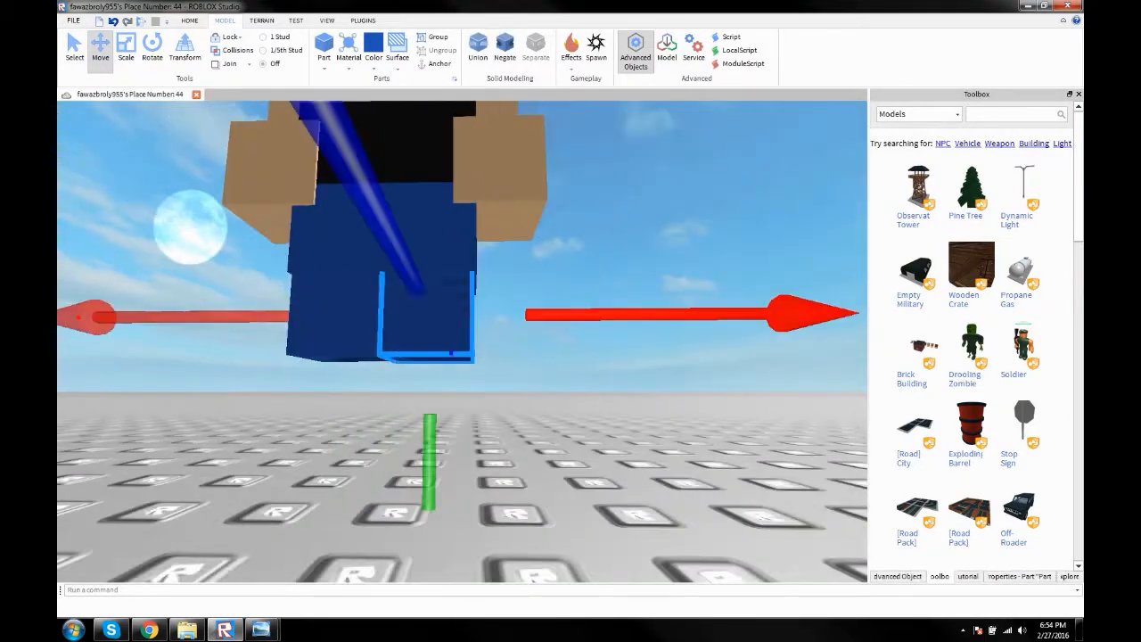
{"action": "left_click", "coordinate": [125, 46]}
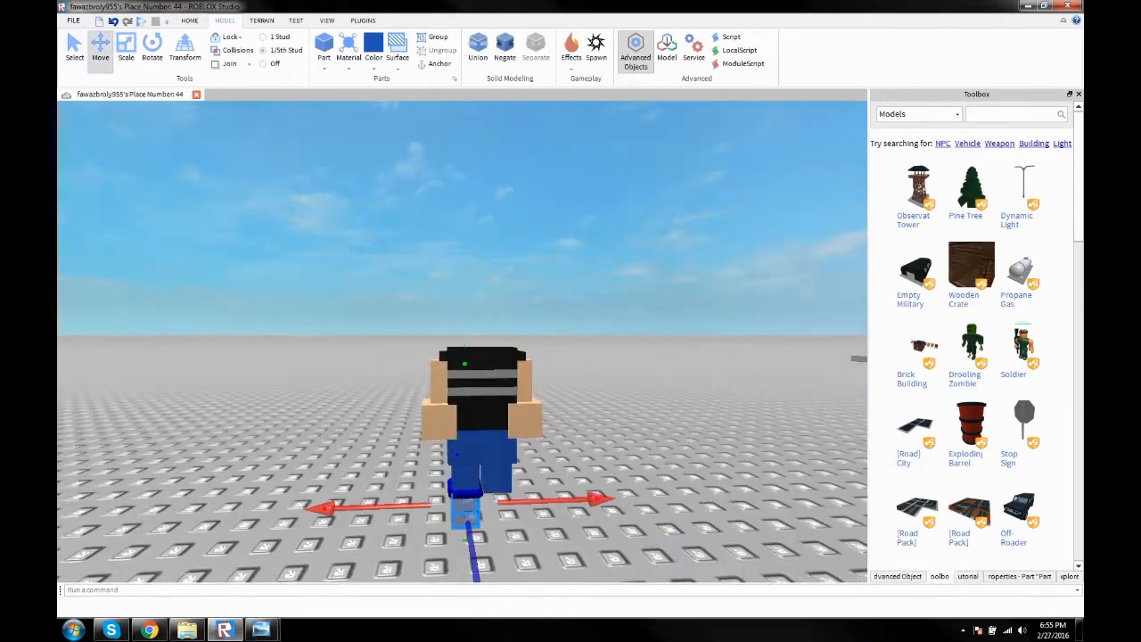
Add a small brown block under the blue jeans and size it as the shoes.
{"action": "left_click", "coordinate": [124, 44]}
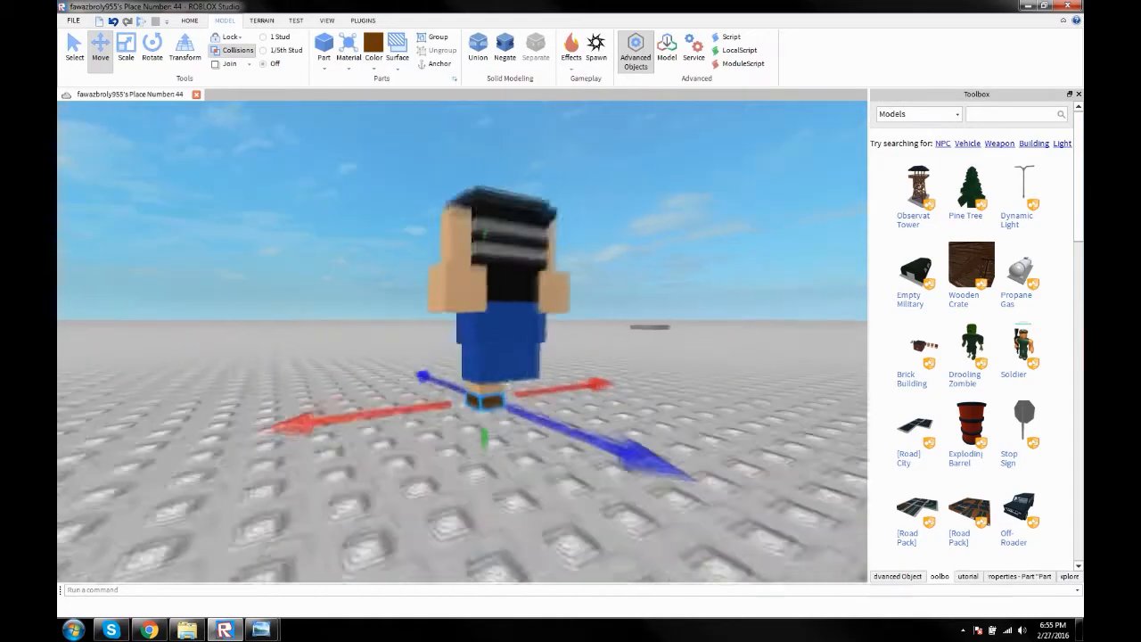
{"action": "left_click", "coordinate": [125, 46]}
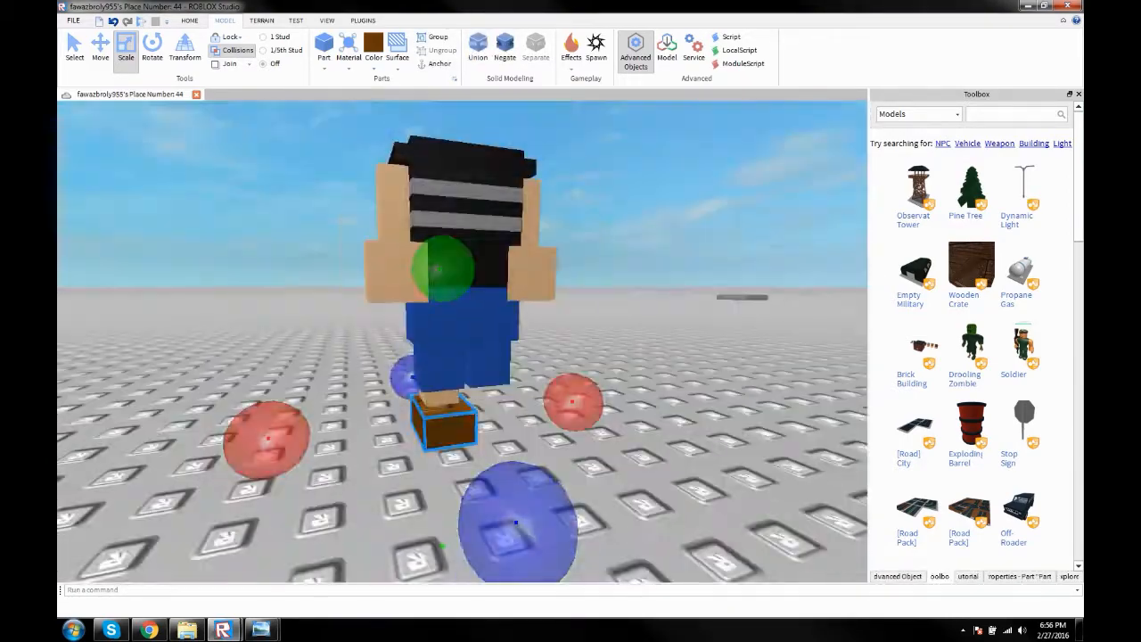
{"action": "left_click", "coordinate": [100, 50]}
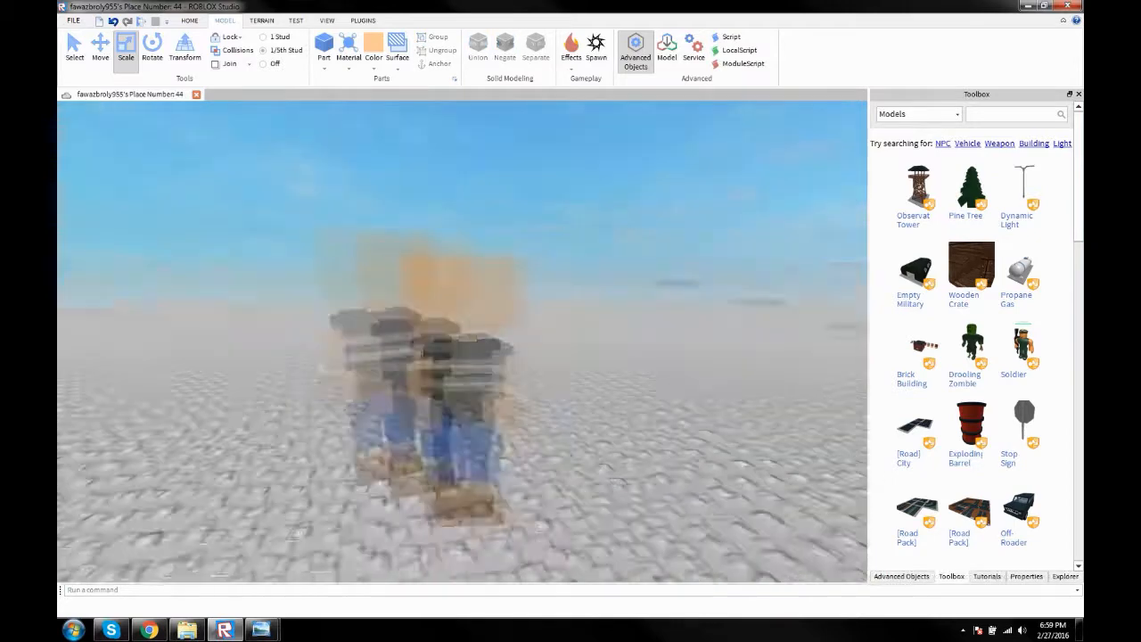
Colour the hair block brown and resize it onto the head above the torso.
{"action": "left_click", "coordinate": [375, 50]}
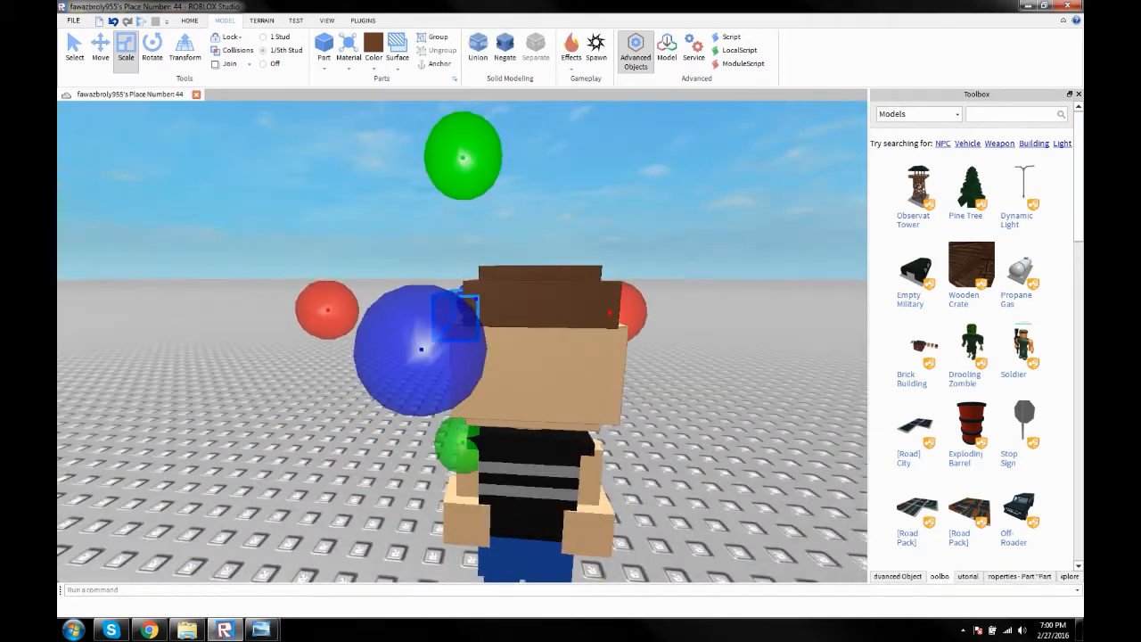
{"action": "left_click", "coordinate": [100, 46]}
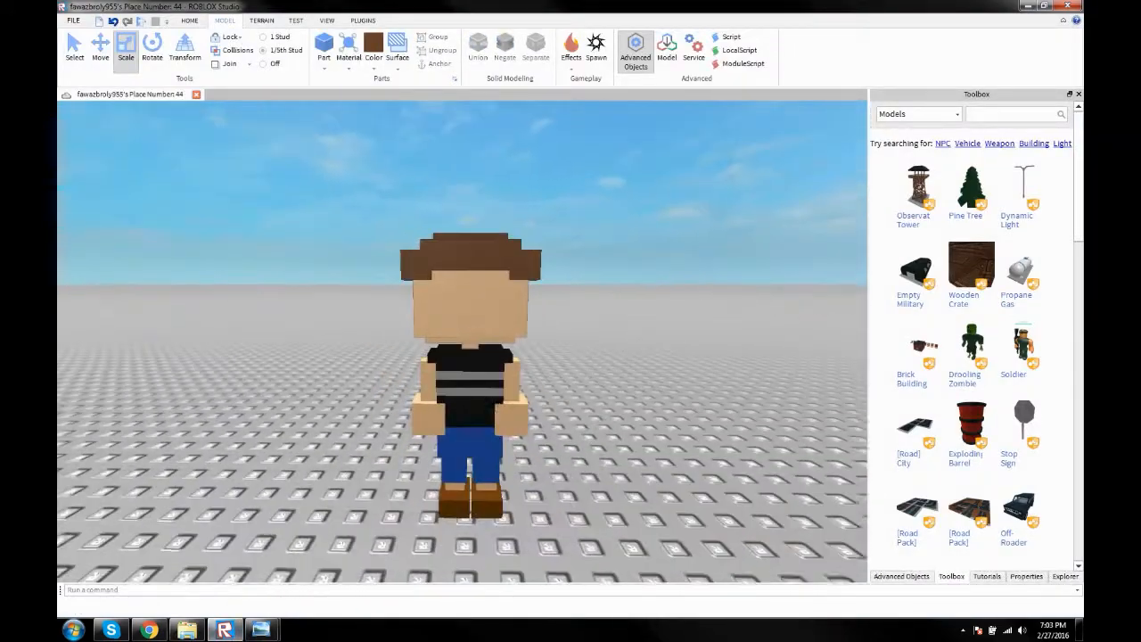
Add black sunglasses parts on the face; union with the head fails twice, so leave them separate.
{"action": "left_click", "coordinate": [375, 45]}
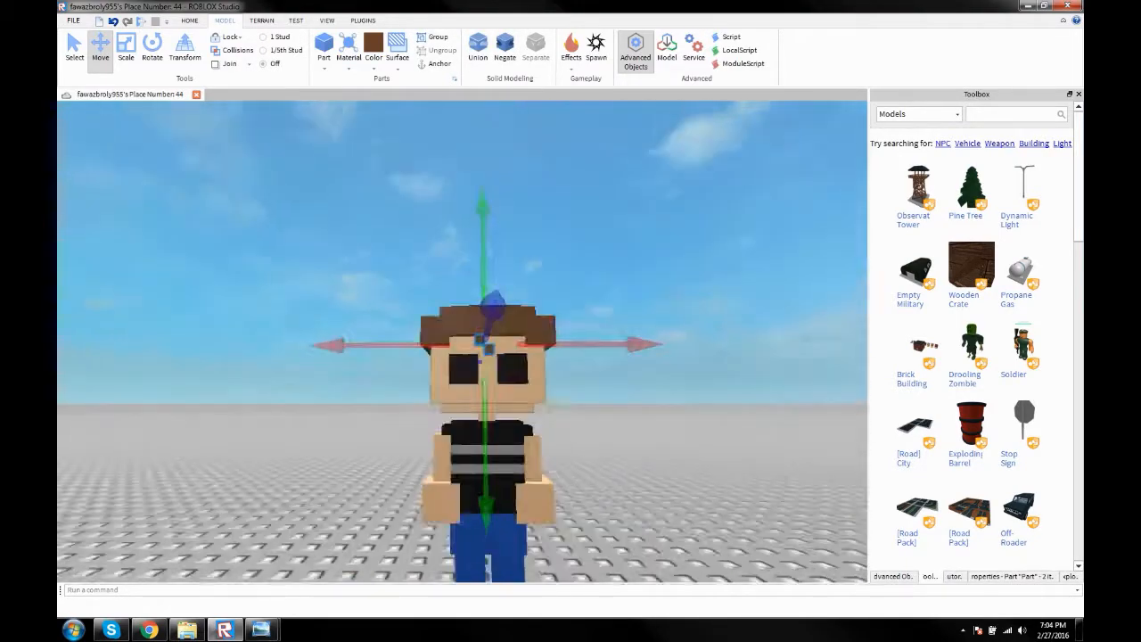
{"action": "left_click", "coordinate": [478, 50]}
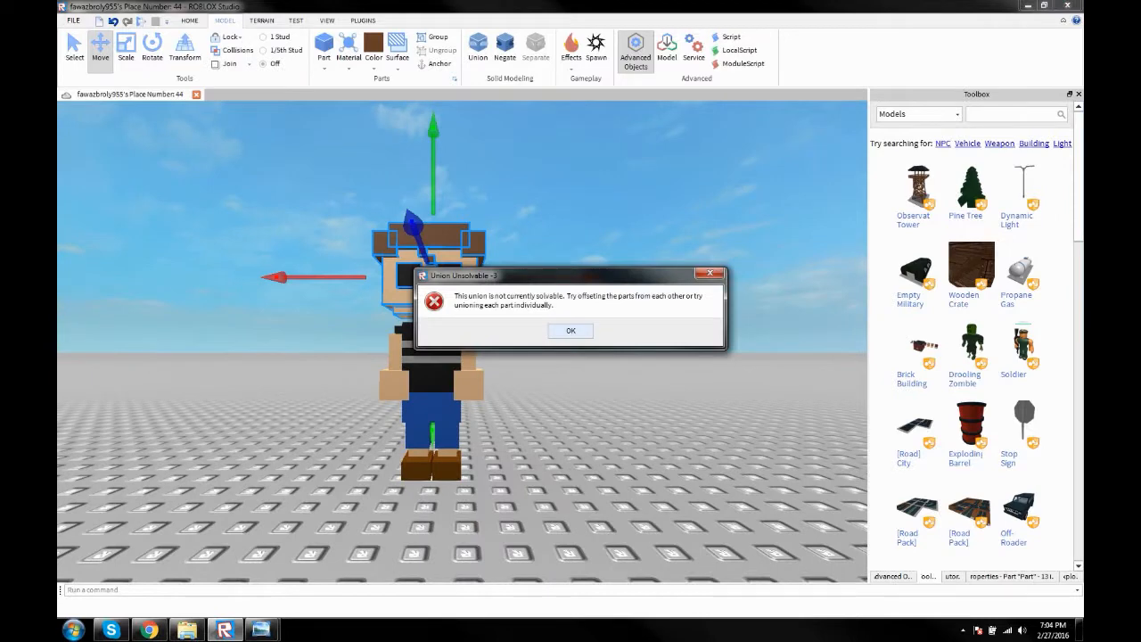
{"action": "left_click", "coordinate": [571, 330]}
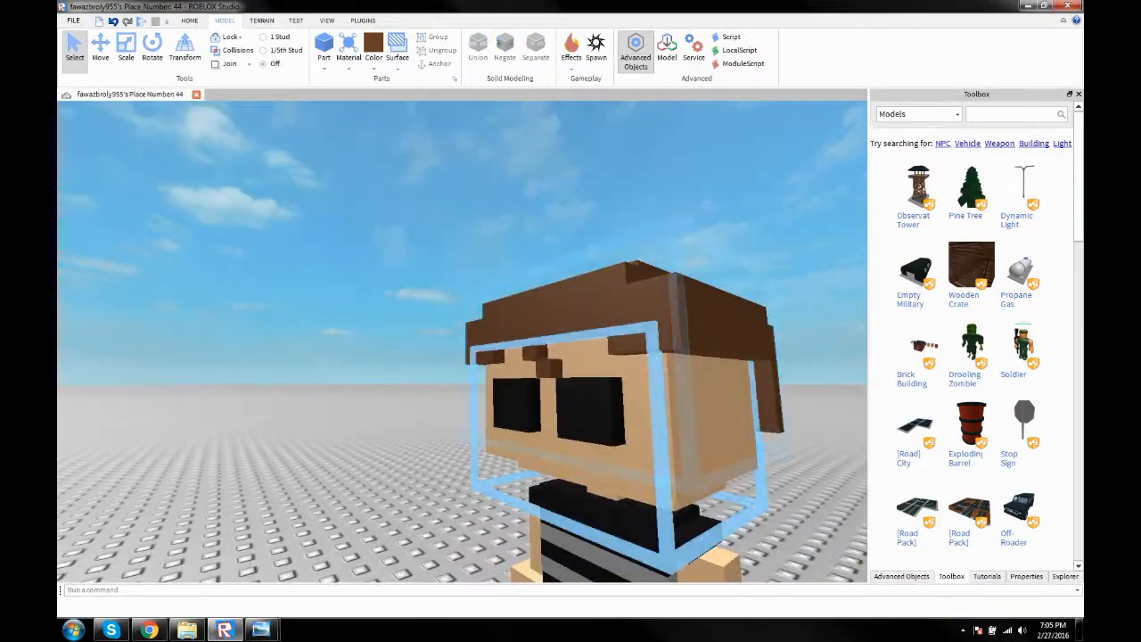
{"action": "left_click", "coordinate": [478, 45]}
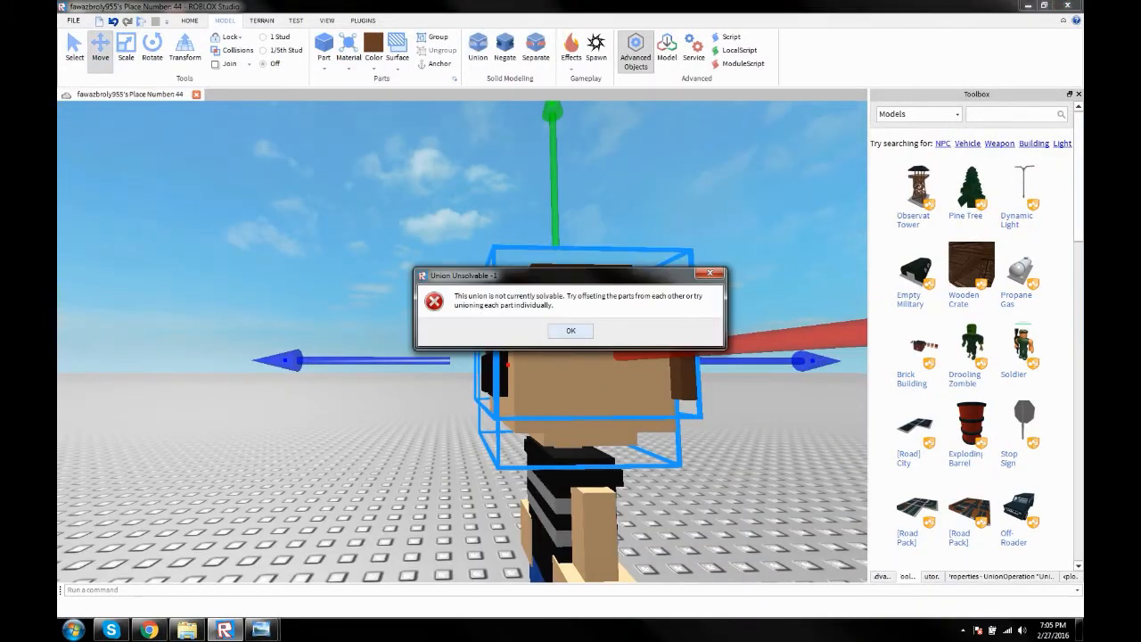
{"action": "left_click", "coordinate": [571, 330]}
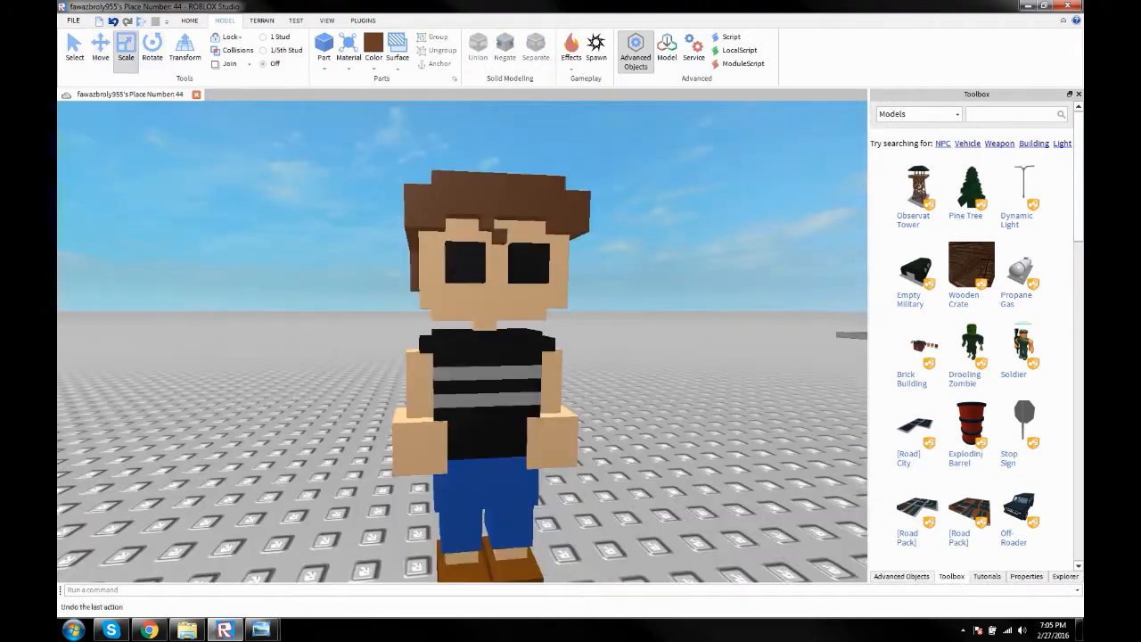
Move the head into place, group all parts into one Model and show its part list in the Explorer.
{"action": "left_click", "coordinate": [100, 50]}
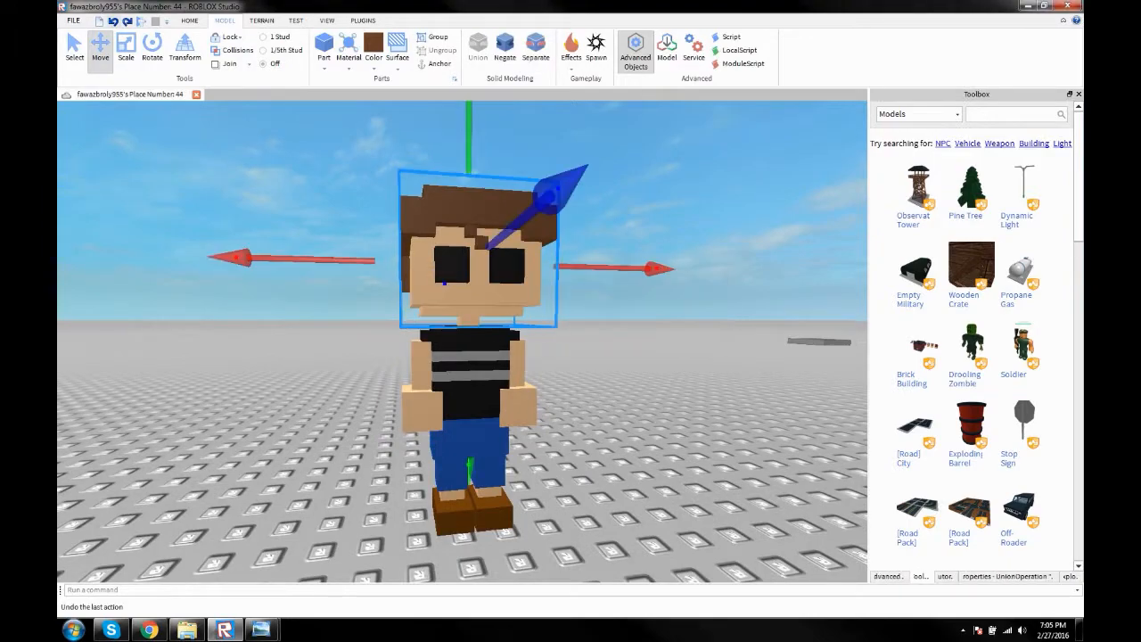
{"action": "left_click", "coordinate": [125, 47]}
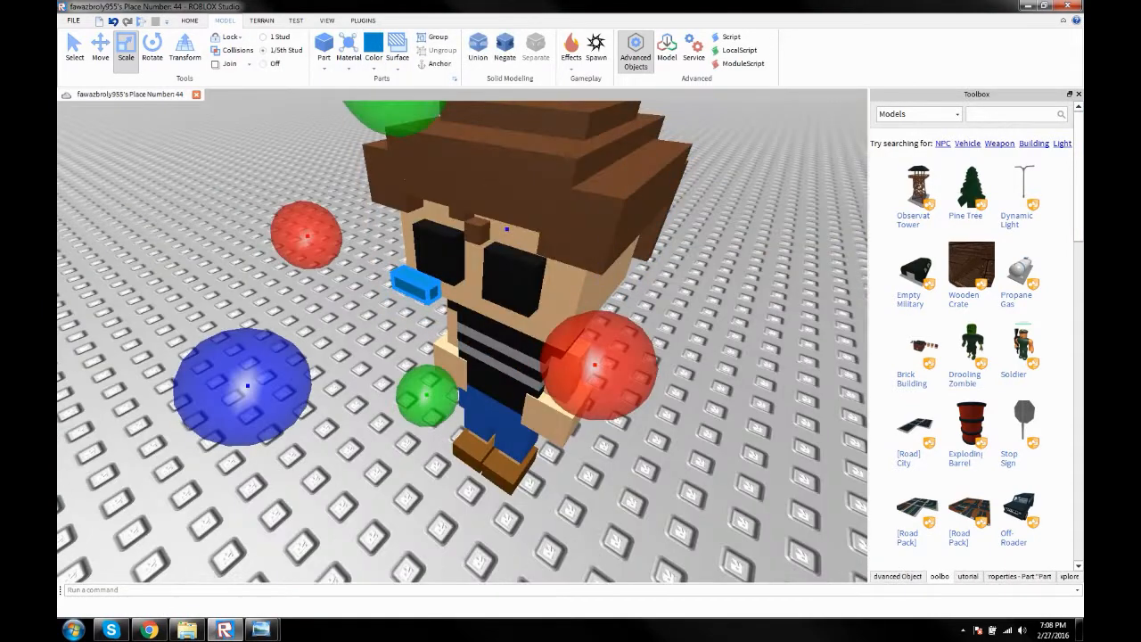
{"action": "left_click", "coordinate": [100, 45]}
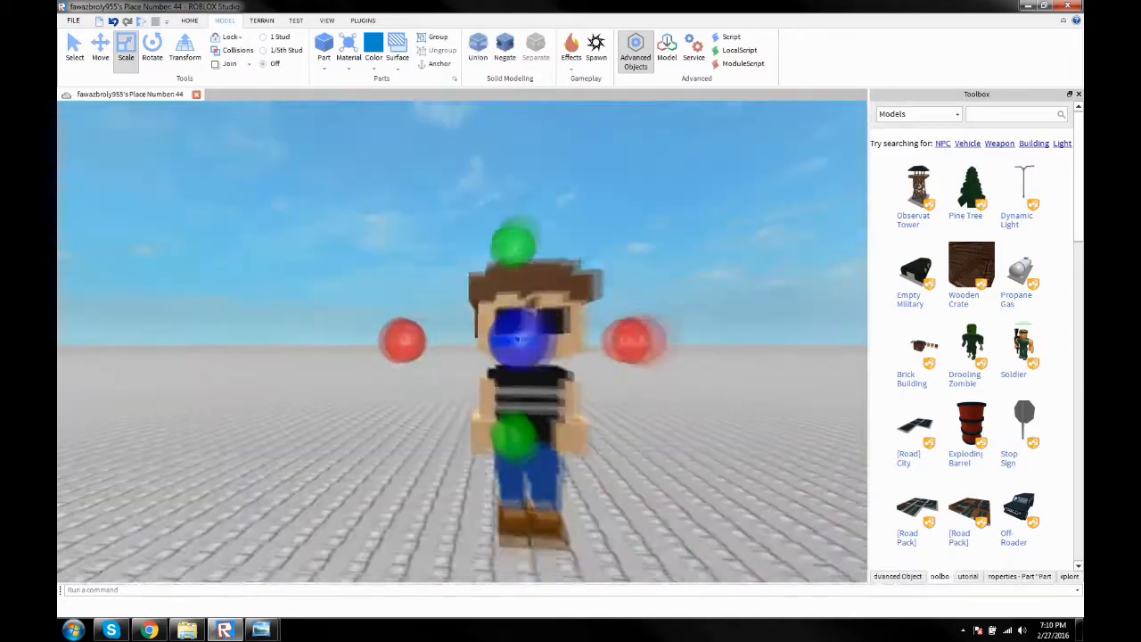
{"action": "left_click", "coordinate": [100, 46]}
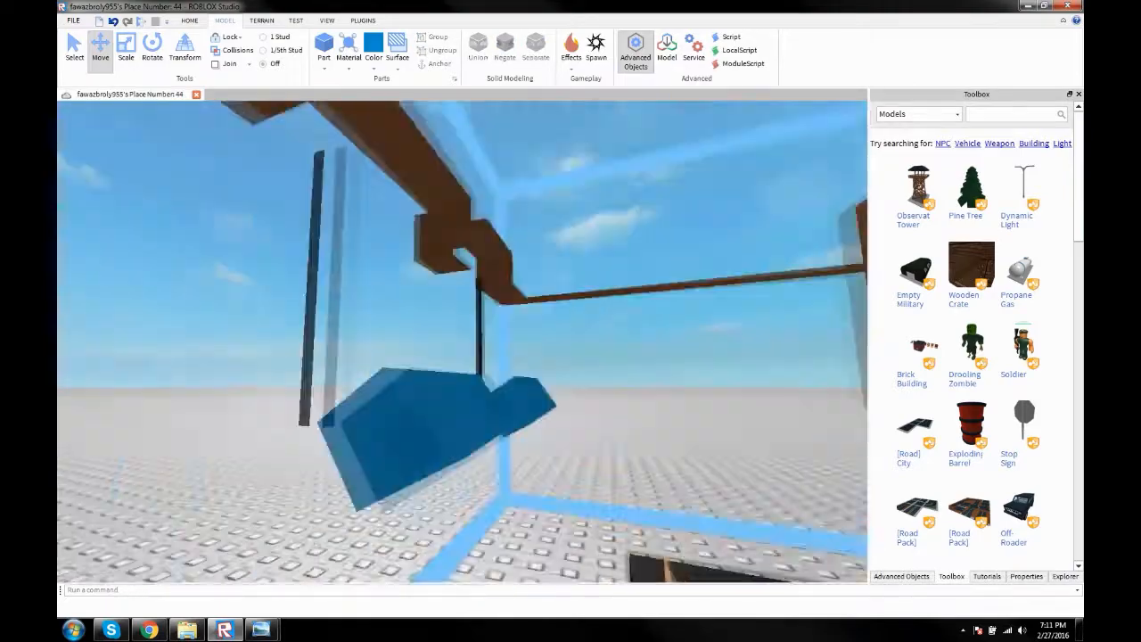
{"action": "left_click", "coordinate": [152, 46]}
{"action": "type", "text": "Left Arm"}
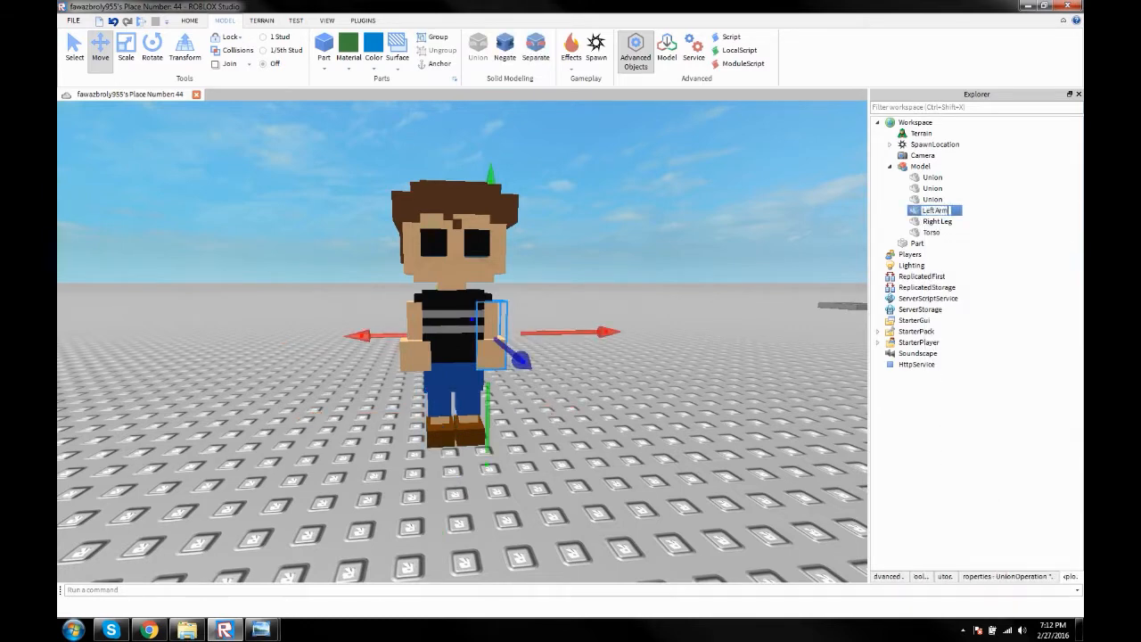
Select the leg and arm pieces under Model in the Explorer to rename them (leg, RightArm).
{"action": "left_click", "coordinate": [932, 189]}
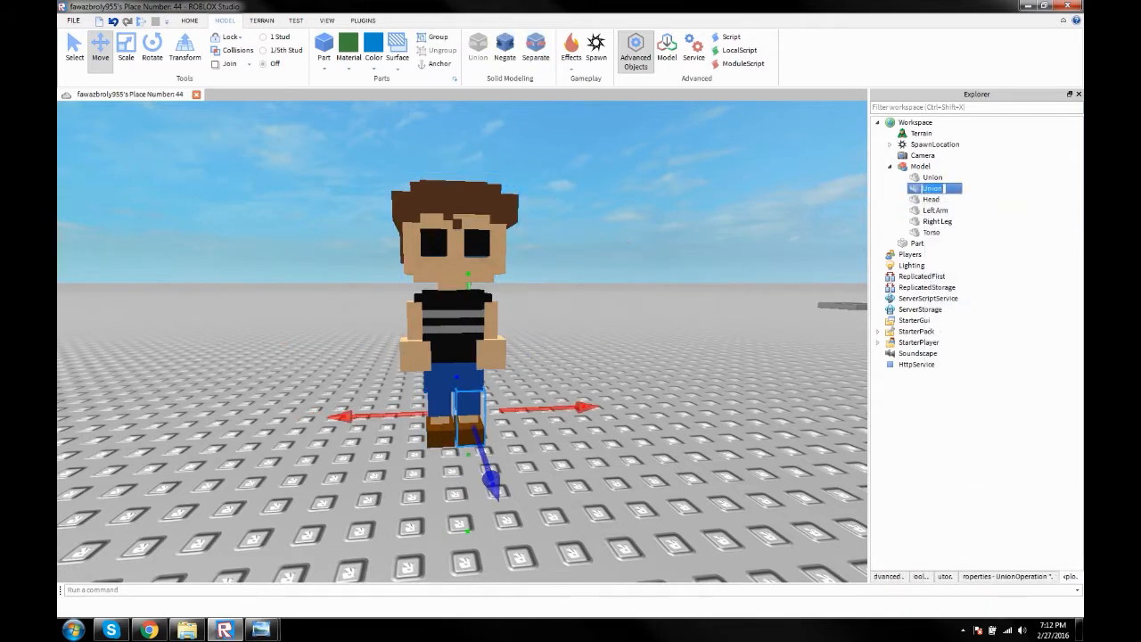
{"action": "left_click", "coordinate": [935, 176]}
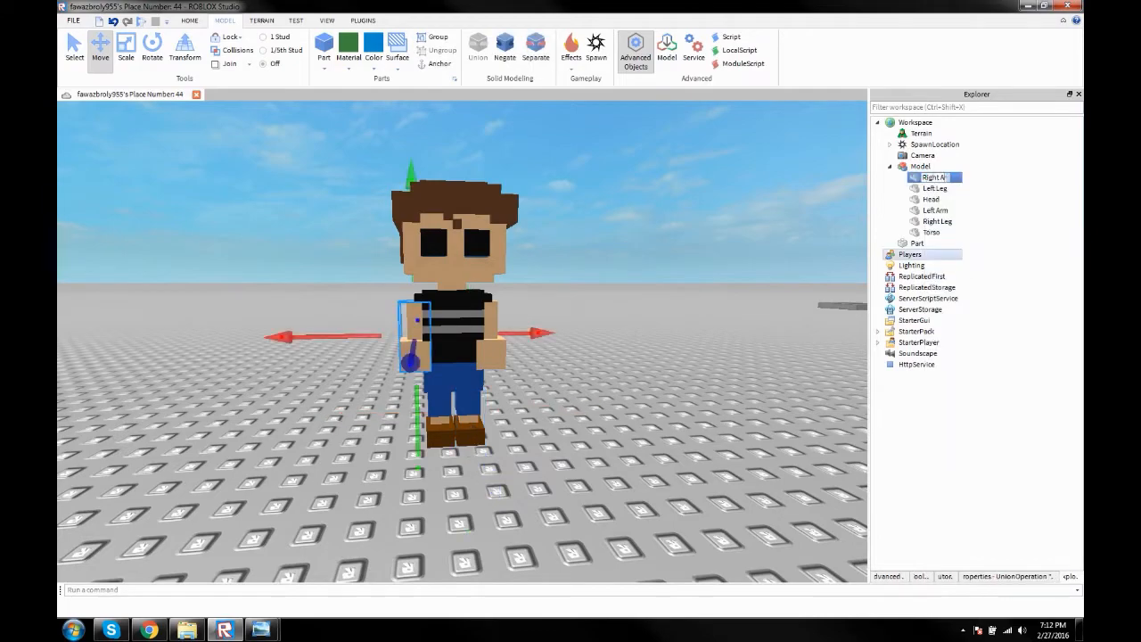